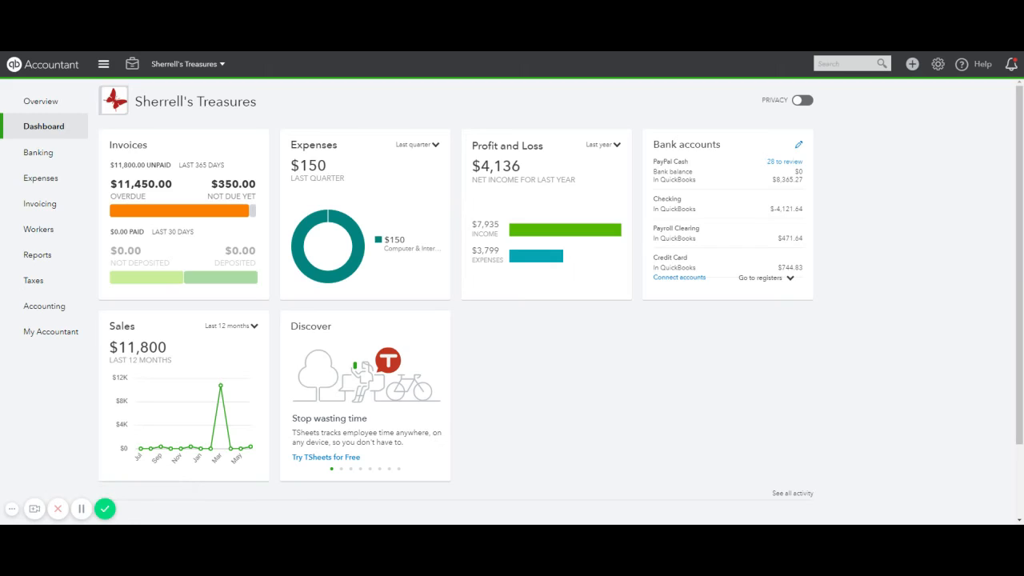
{"action": "mouse_move", "coordinate": [455, 297]}
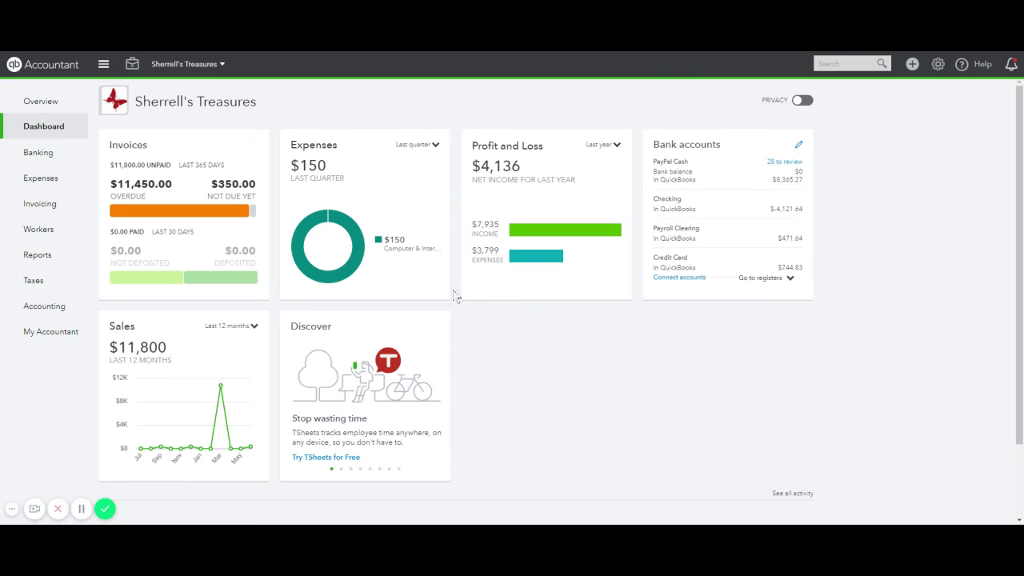
{"action": "mouse_move", "coordinate": [880, 278]}
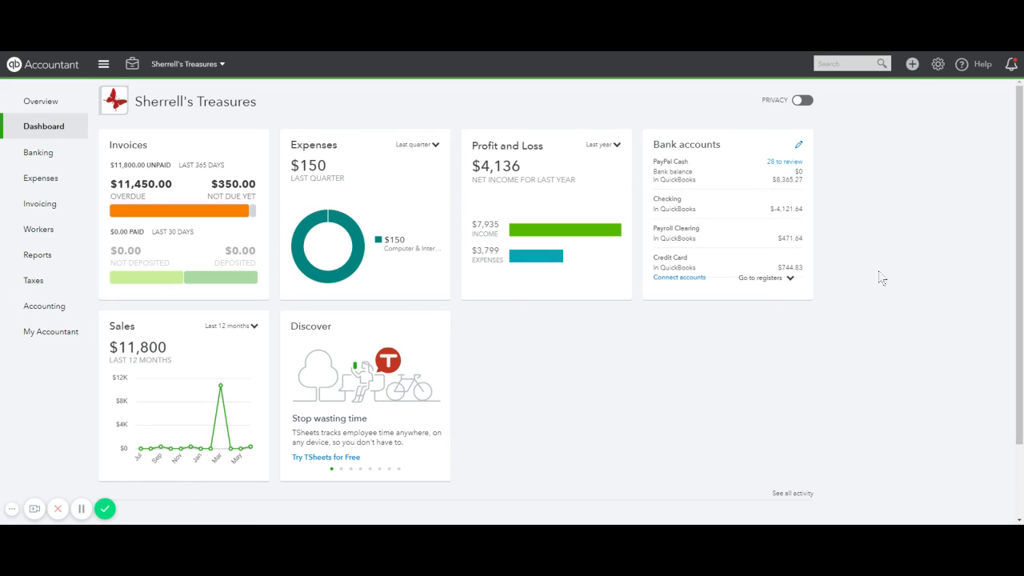
{"action": "mouse_move", "coordinate": [912, 64]}
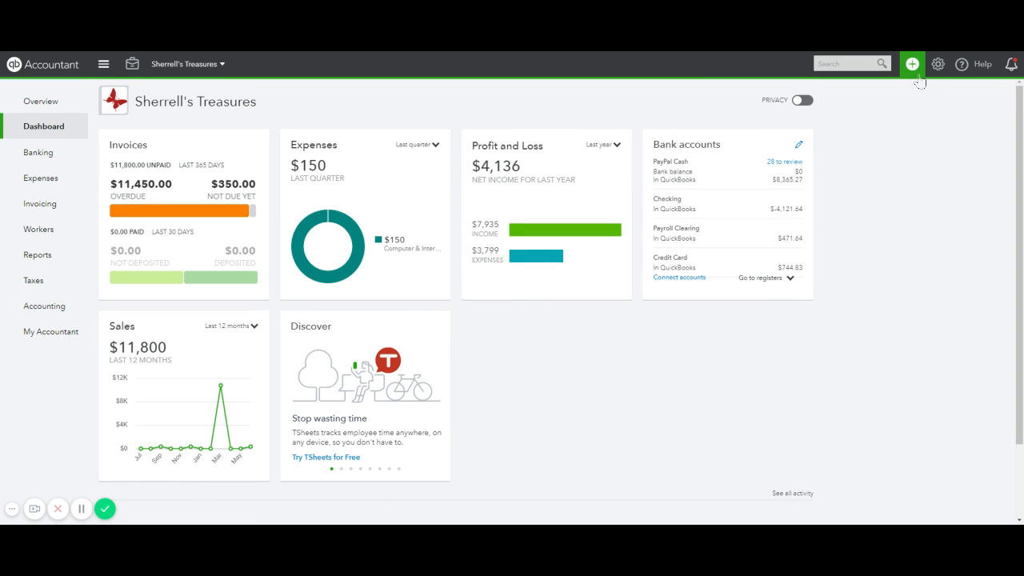
Open the + New menu listing the transaction types for Sherrell's Treasures
{"action": "left_click", "coordinate": [912, 64]}
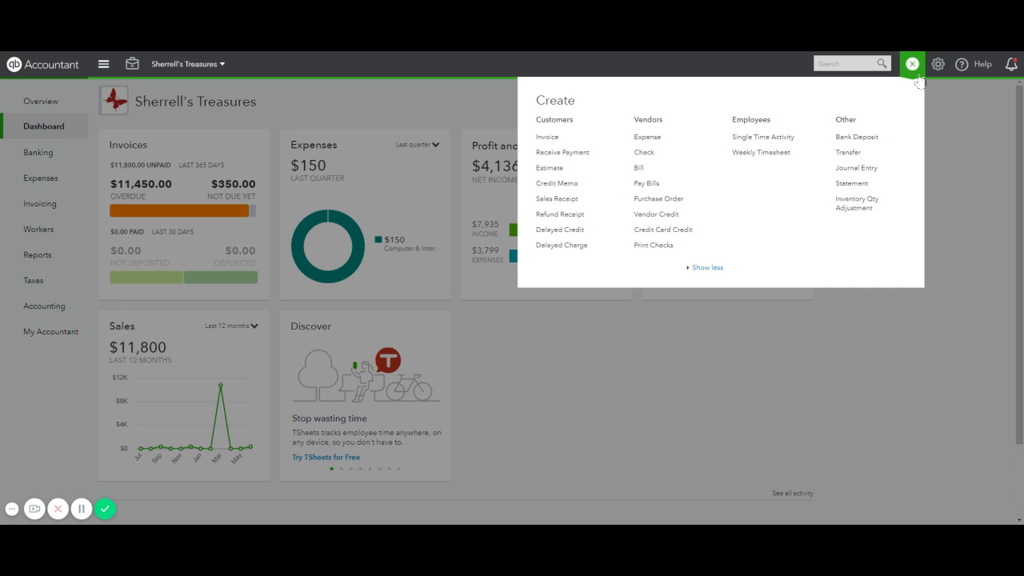
{"action": "mouse_move", "coordinate": [636, 126]}
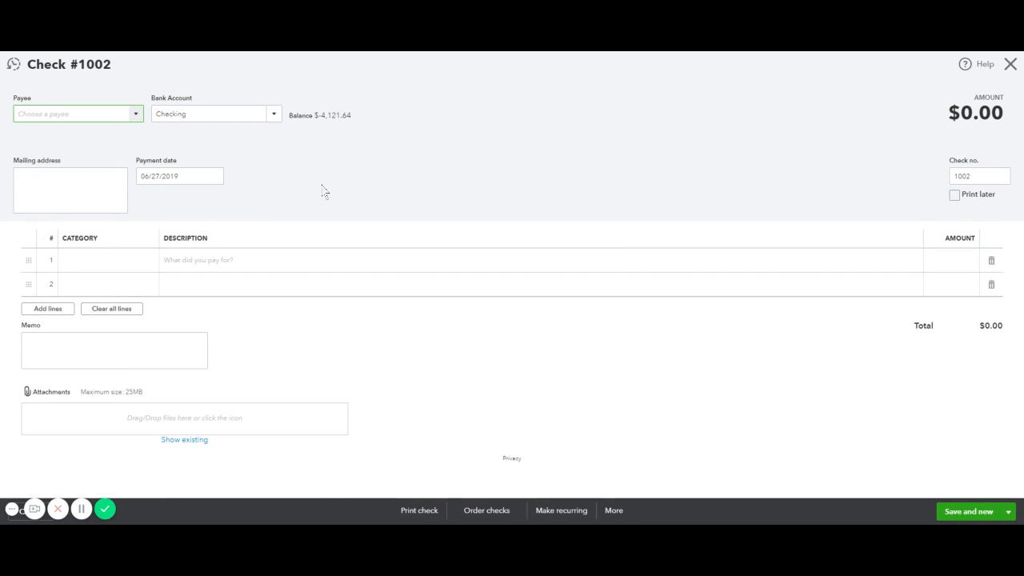
Set Cinderella as the check's payee, paid from the Checking account
{"action": "type", "text": "Cinderella"}
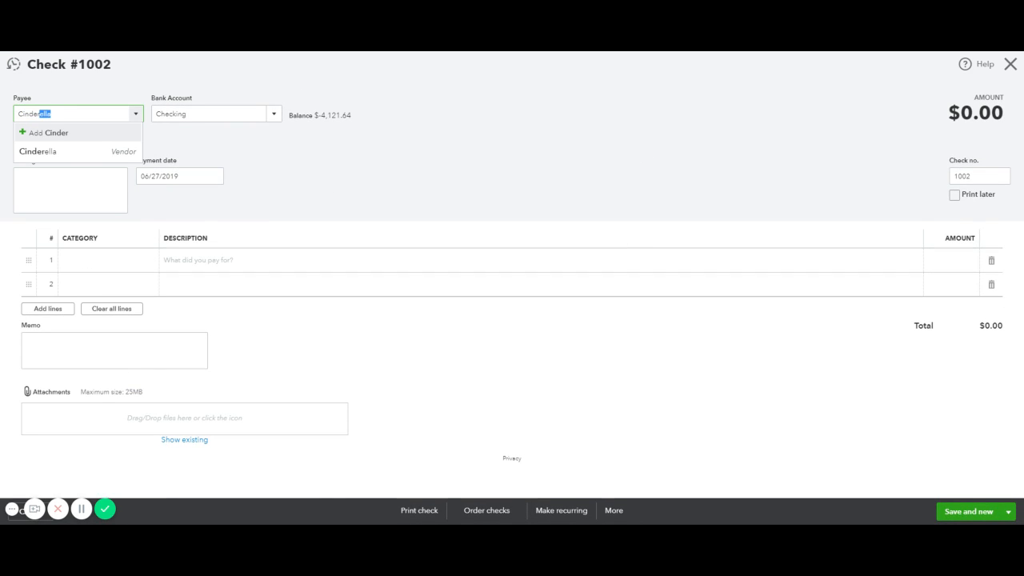
{"action": "left_click", "coordinate": [38, 151]}
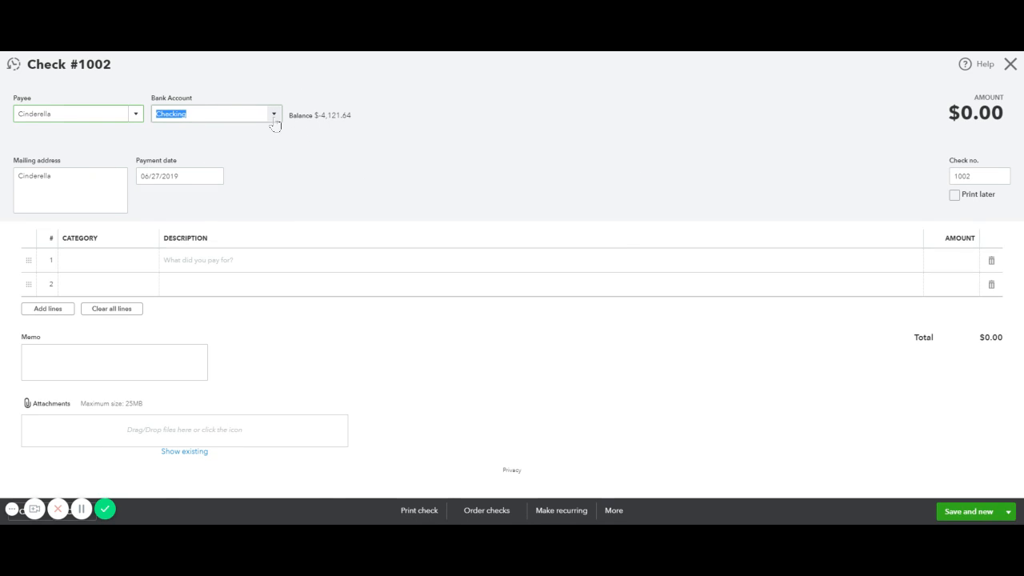
{"action": "left_click", "coordinate": [273, 113]}
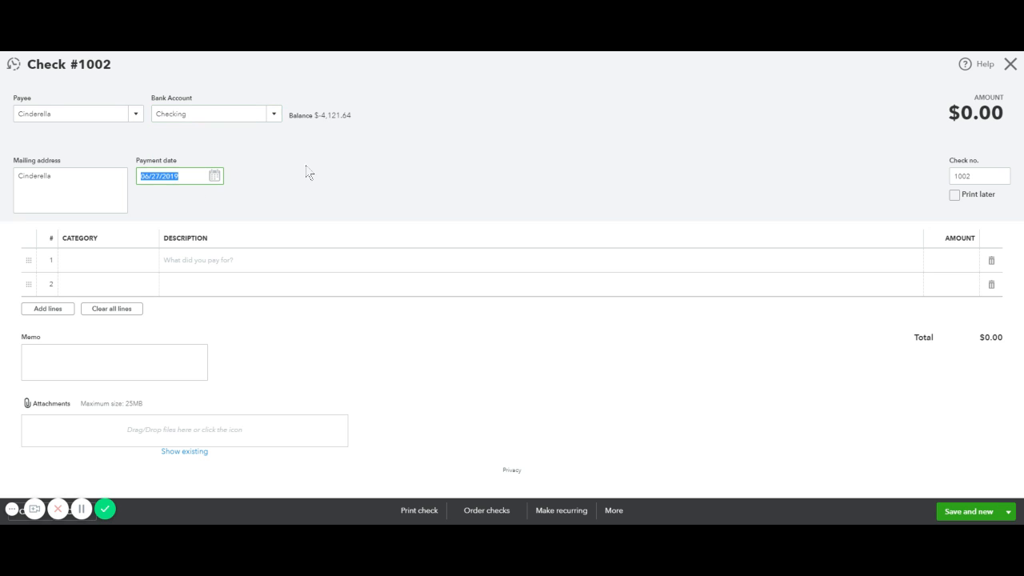
Keep check number 1002 as a manual check, with Print later turned back off
{"action": "left_click", "coordinate": [980, 175]}
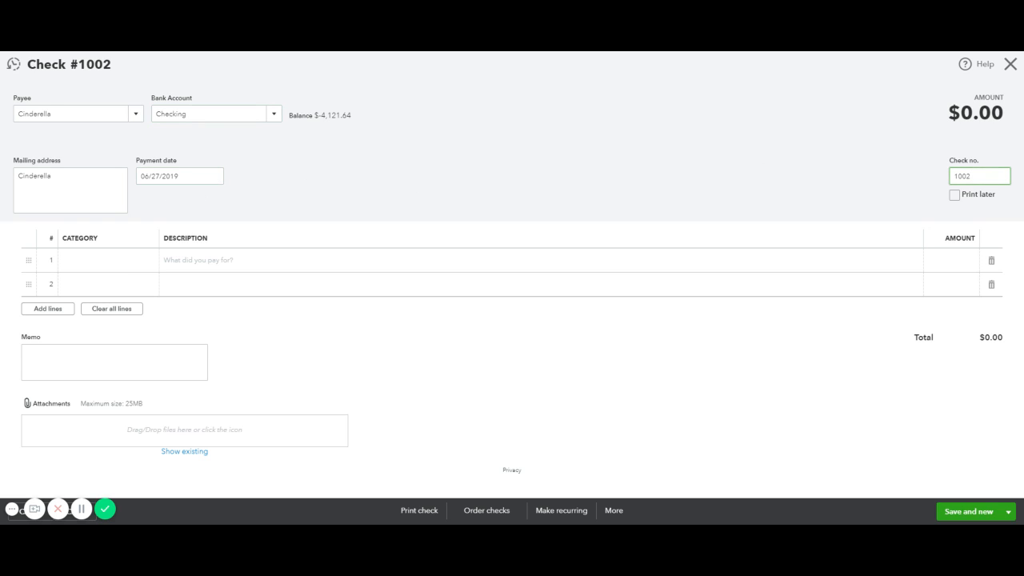
{"action": "triple_click", "coordinate": [979, 176]}
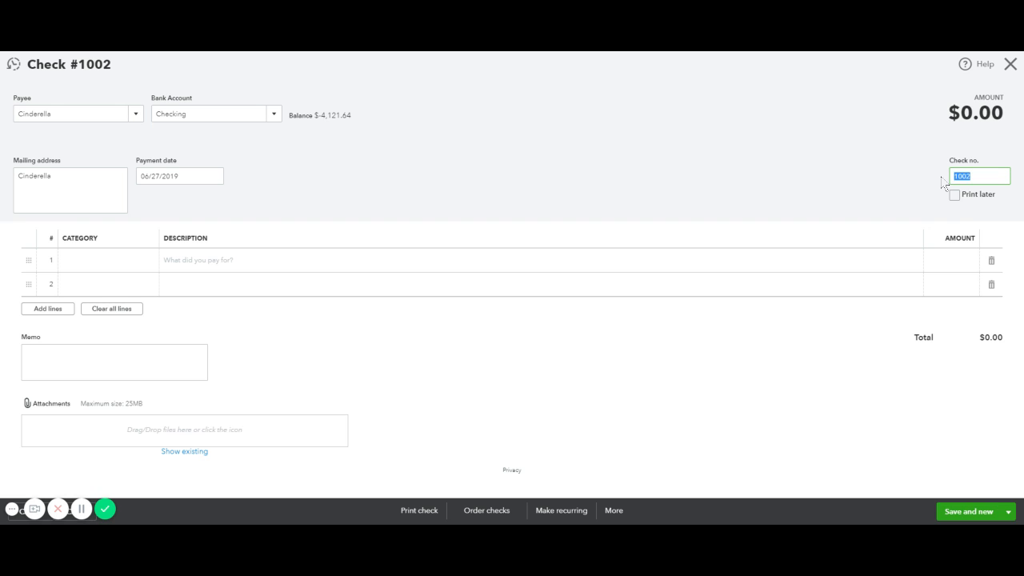
{"action": "left_click", "coordinate": [954, 195]}
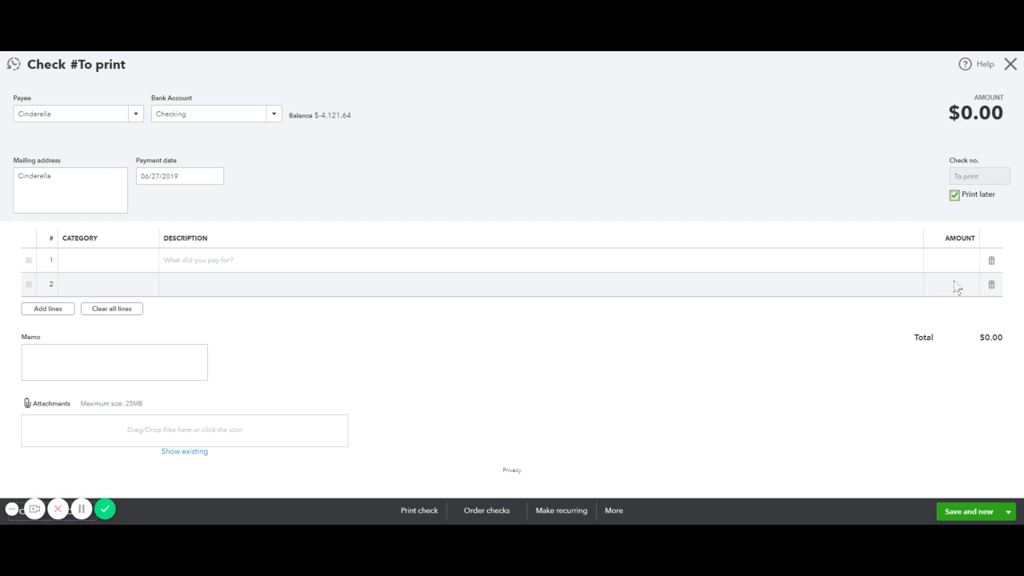
{"action": "mouse_move", "coordinate": [729, 286]}
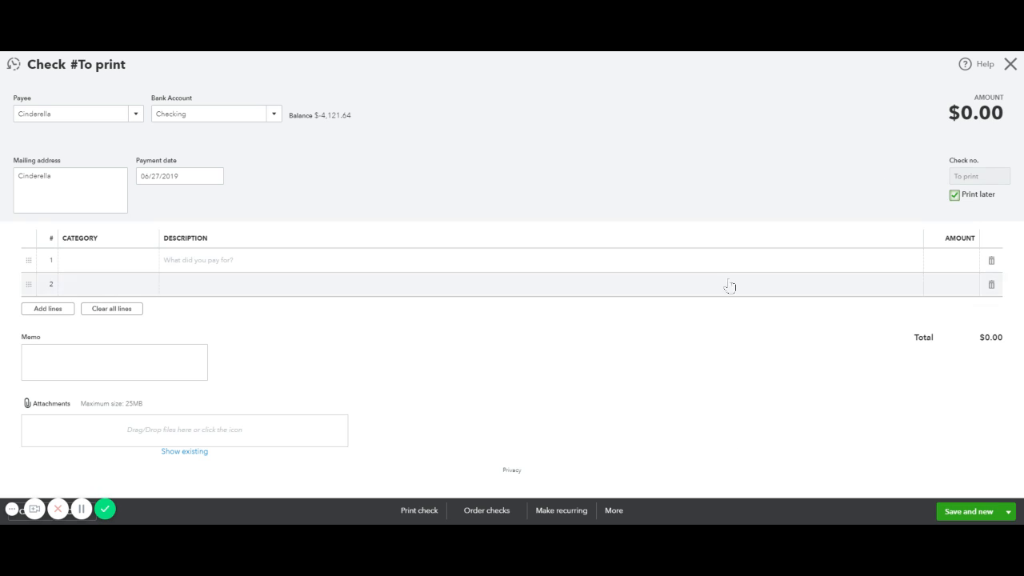
{"action": "left_click", "coordinate": [954, 194]}
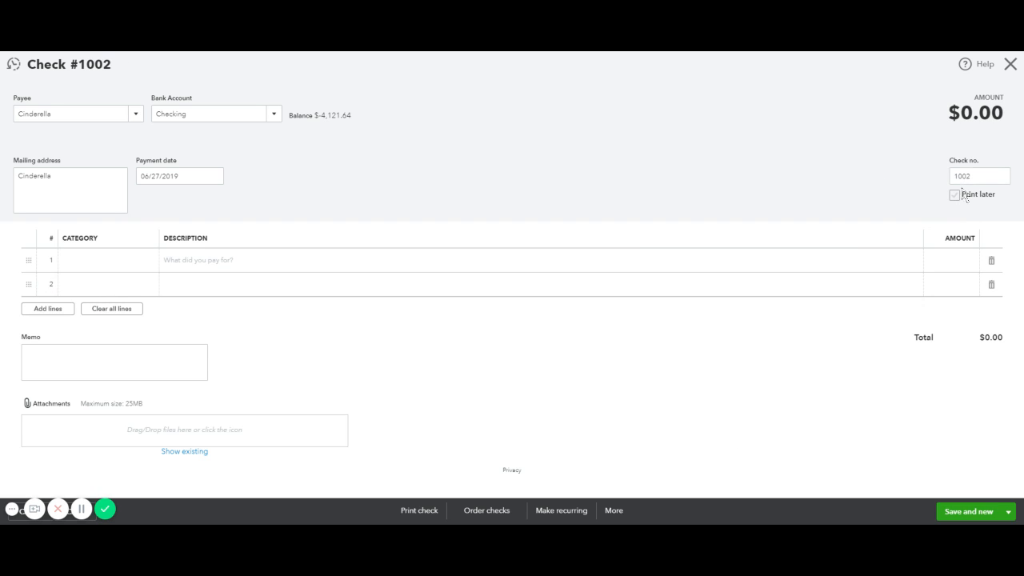
{"action": "left_click", "coordinate": [979, 176]}
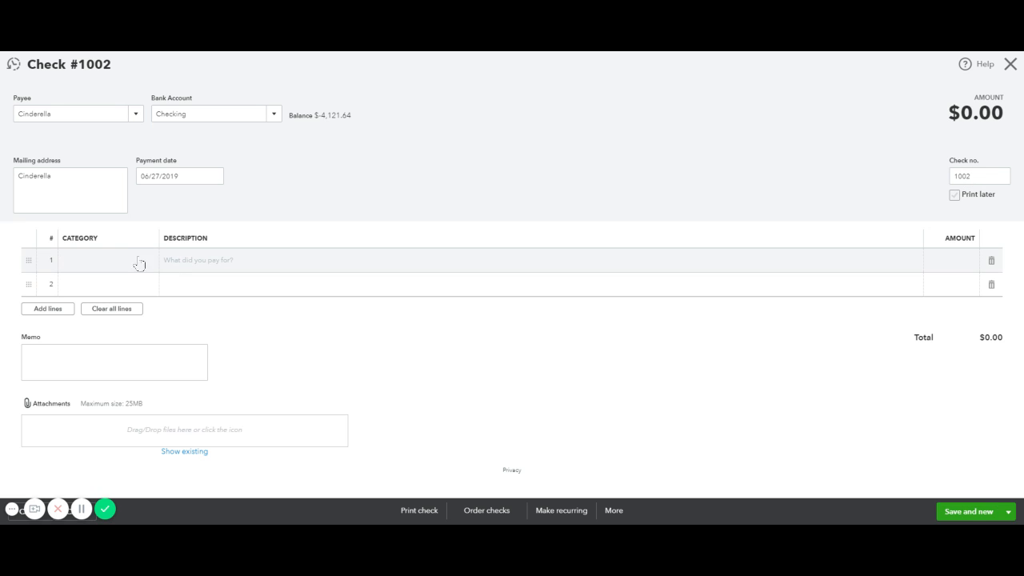
Code line 1 of check 1002 to Payroll Clearing by searching 'pay'
{"action": "left_click", "coordinate": [104, 260]}
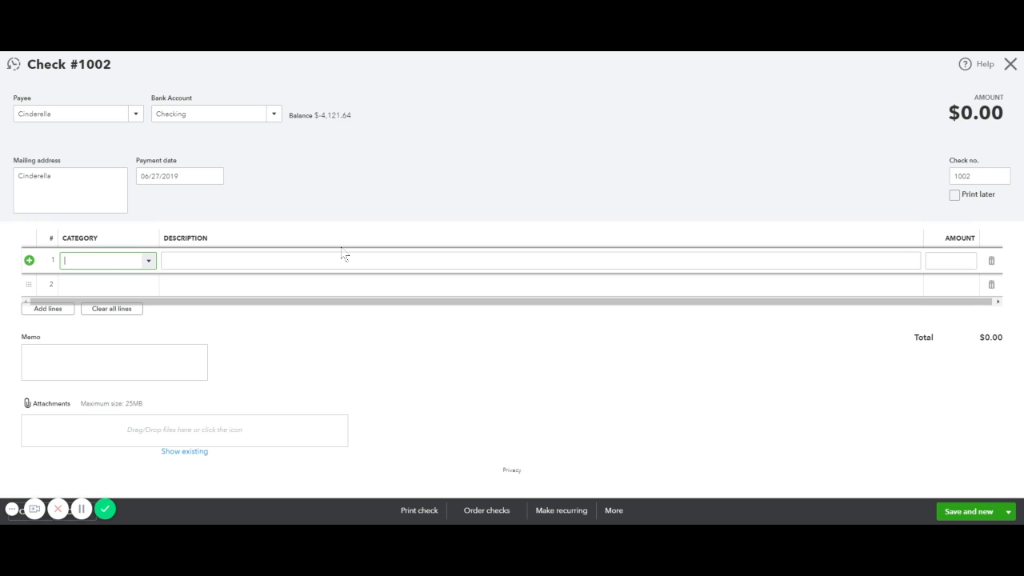
{"action": "type", "text": "payr"}
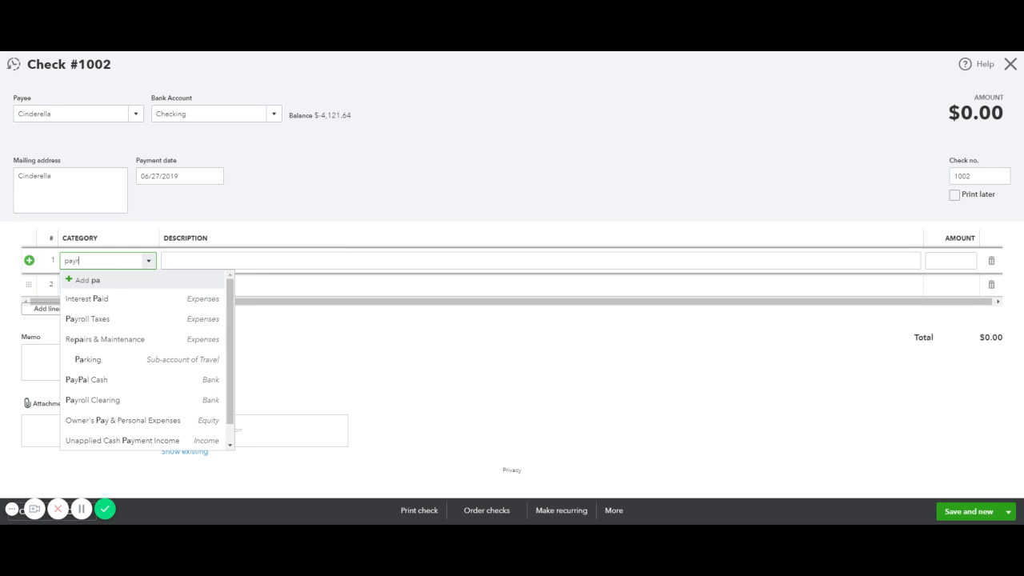
{"action": "left_click", "coordinate": [92, 399]}
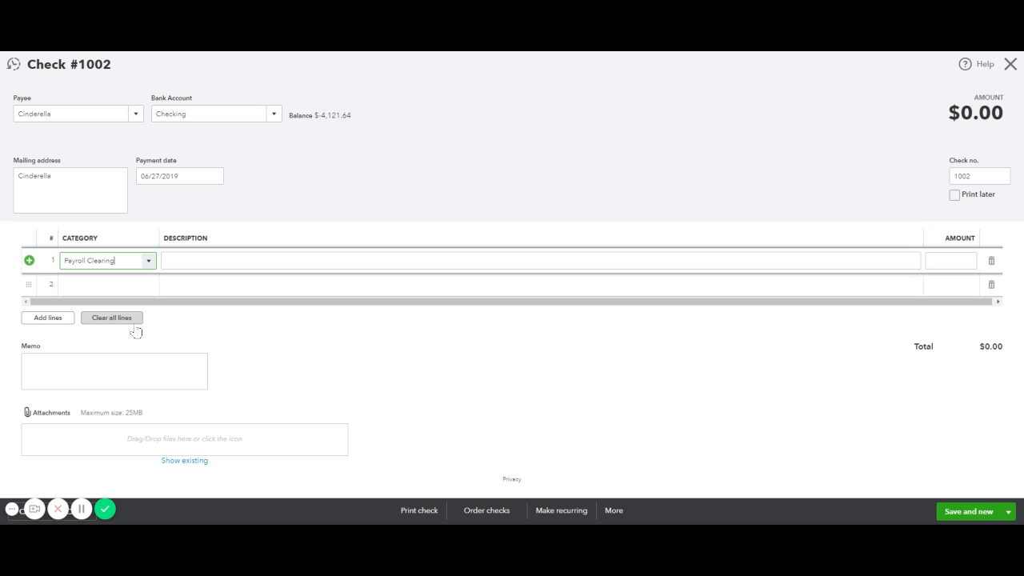
{"action": "mouse_move", "coordinate": [632, 249]}
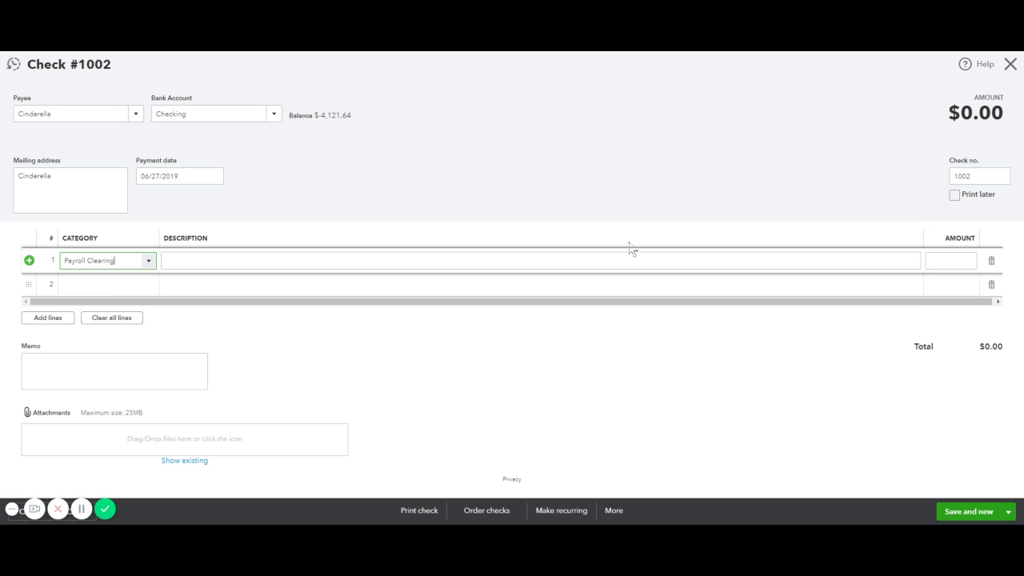
{"action": "left_click", "coordinate": [950, 260]}
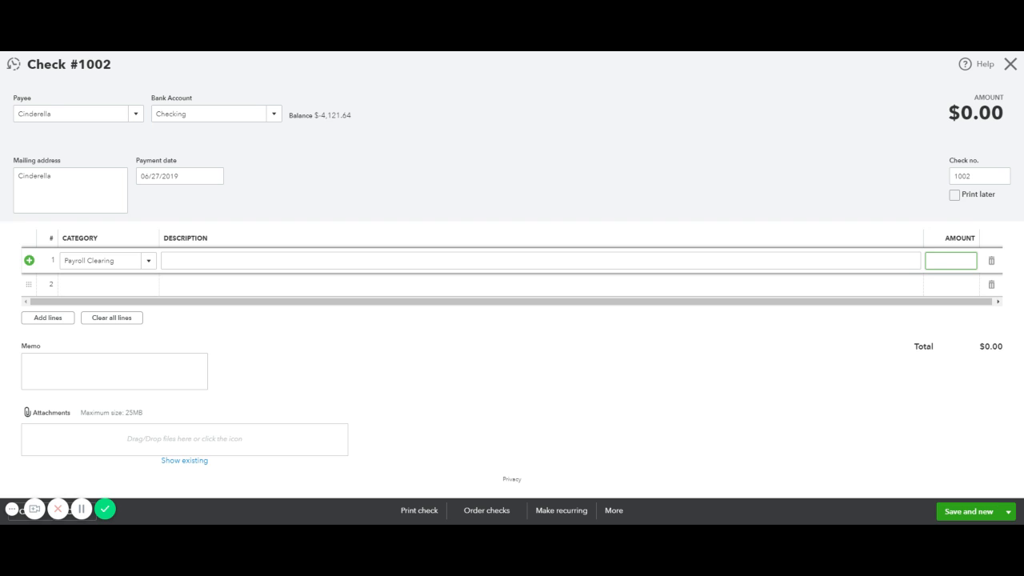
Enter $100.00 on the Payroll Clearing line and Save and close the check
{"action": "type", "text": "100.00"}
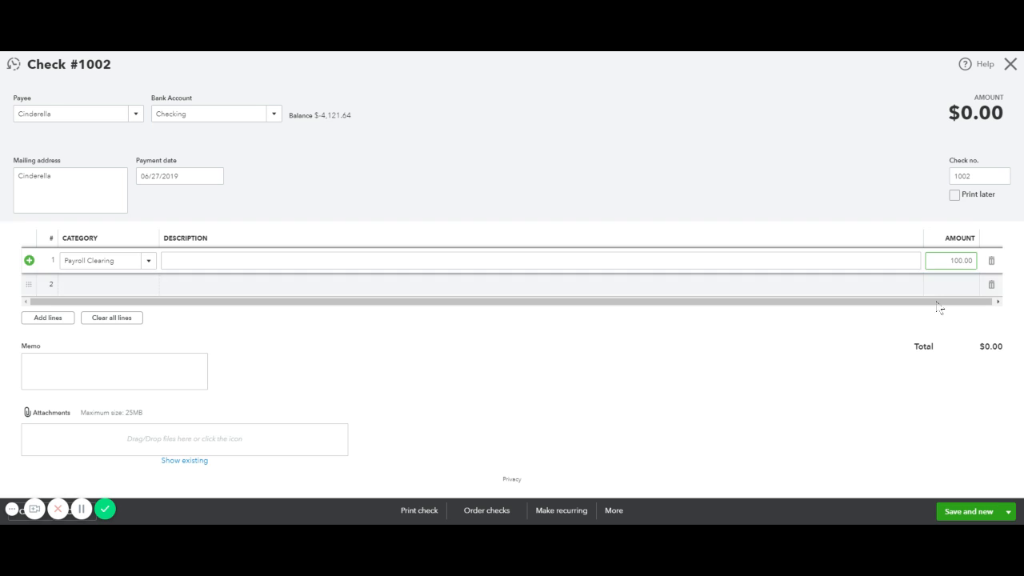
{"action": "left_click", "coordinate": [1008, 511]}
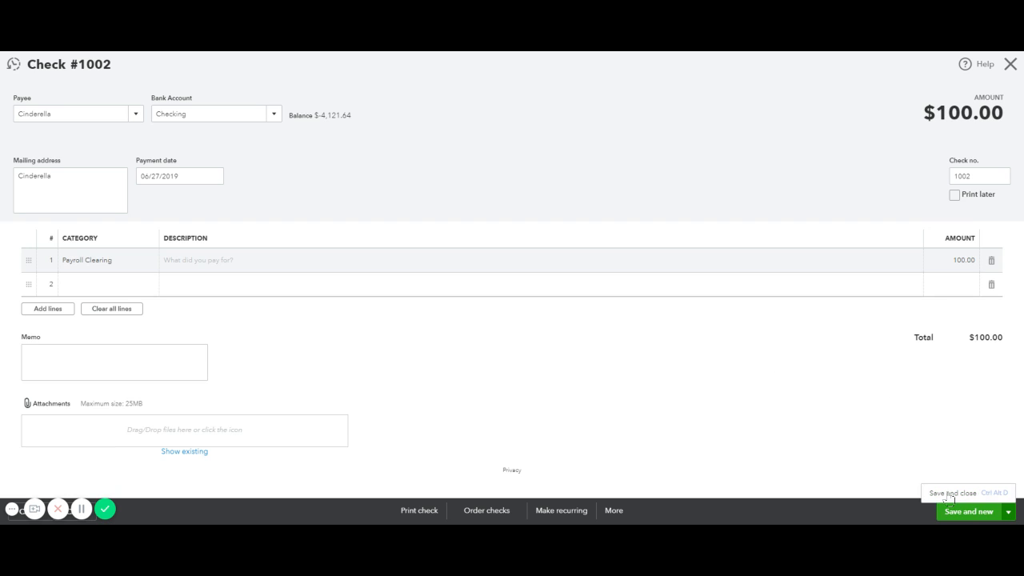
{"action": "left_click", "coordinate": [951, 493]}
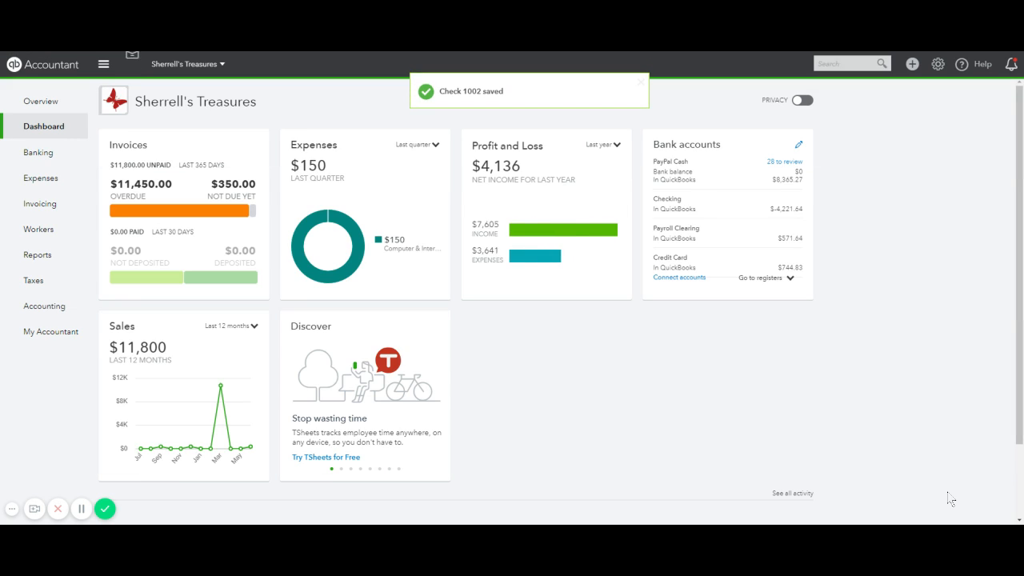